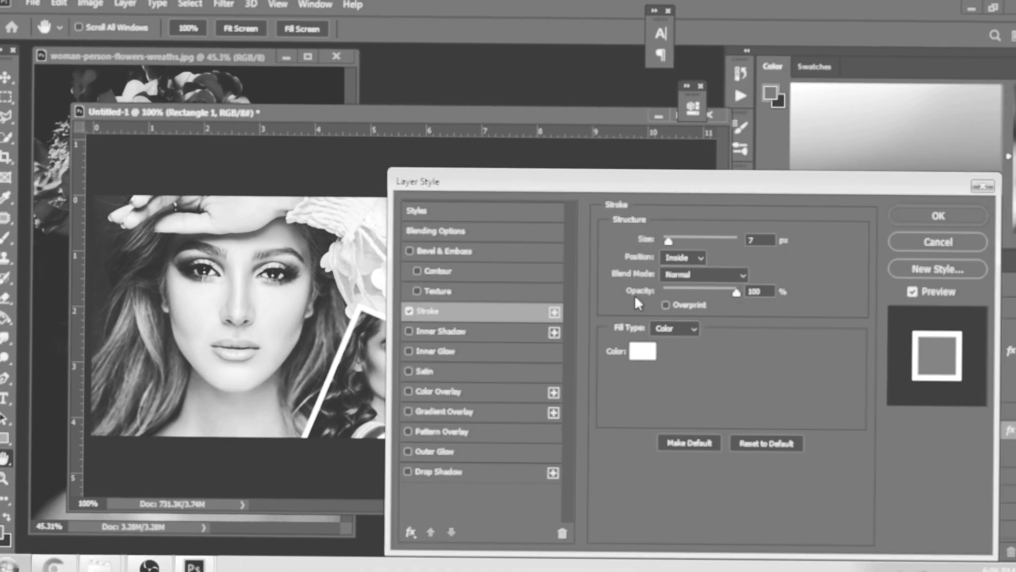
Create an 800 x 312 px document at 72 ppi with a white background
{"action": "left_click", "coordinate": [938, 216]}
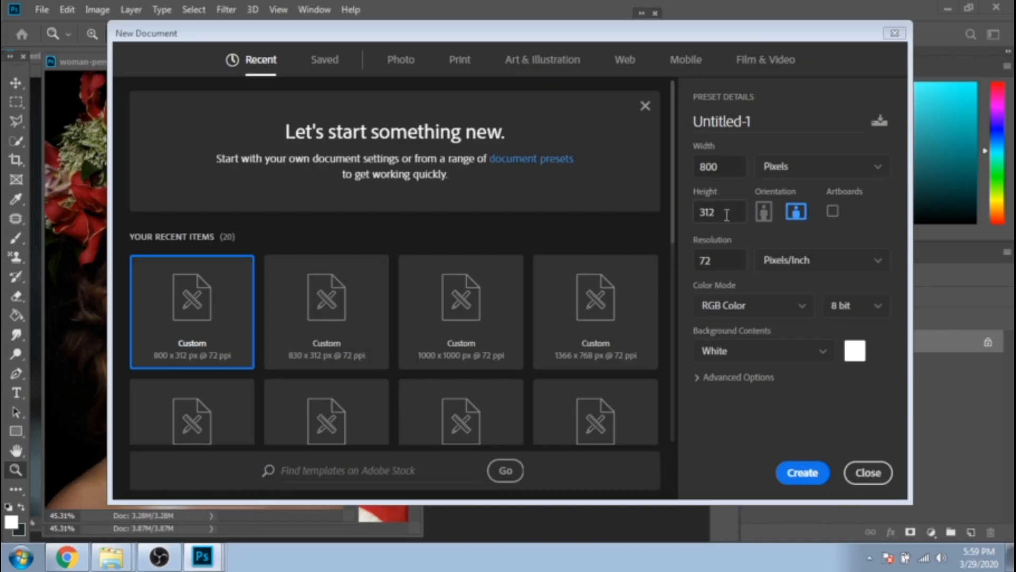
{"action": "left_click", "coordinate": [719, 166]}
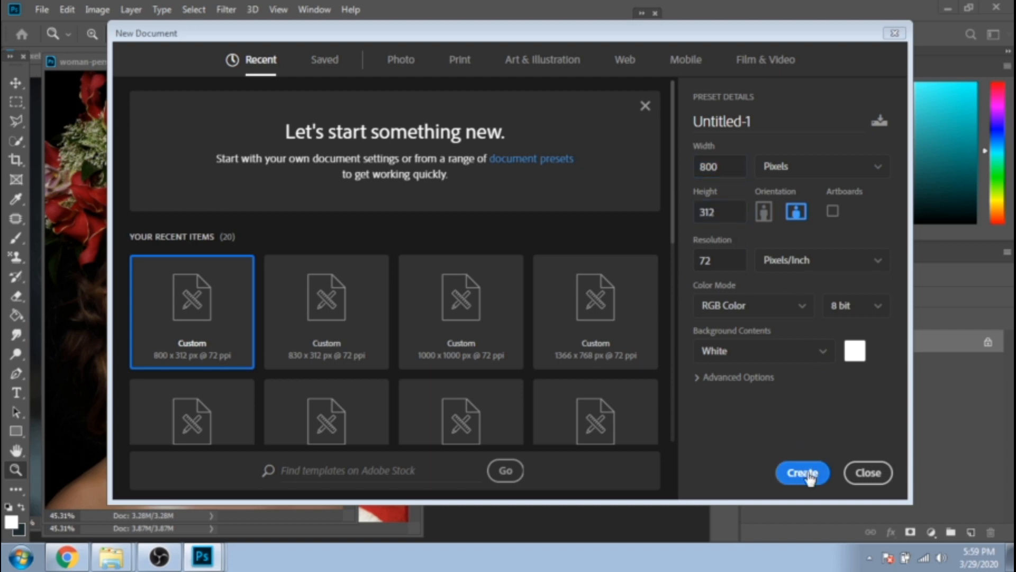
{"action": "left_click", "coordinate": [802, 472]}
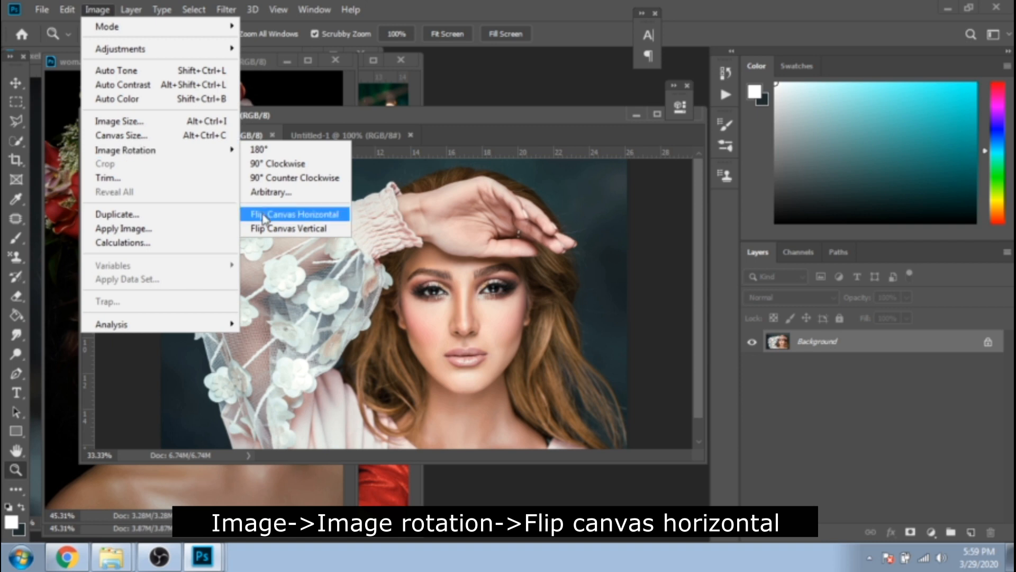
Flip the portrait canvas horizontally and resize the image to 700 px wide (467 px tall)
{"action": "left_click", "coordinate": [294, 214]}
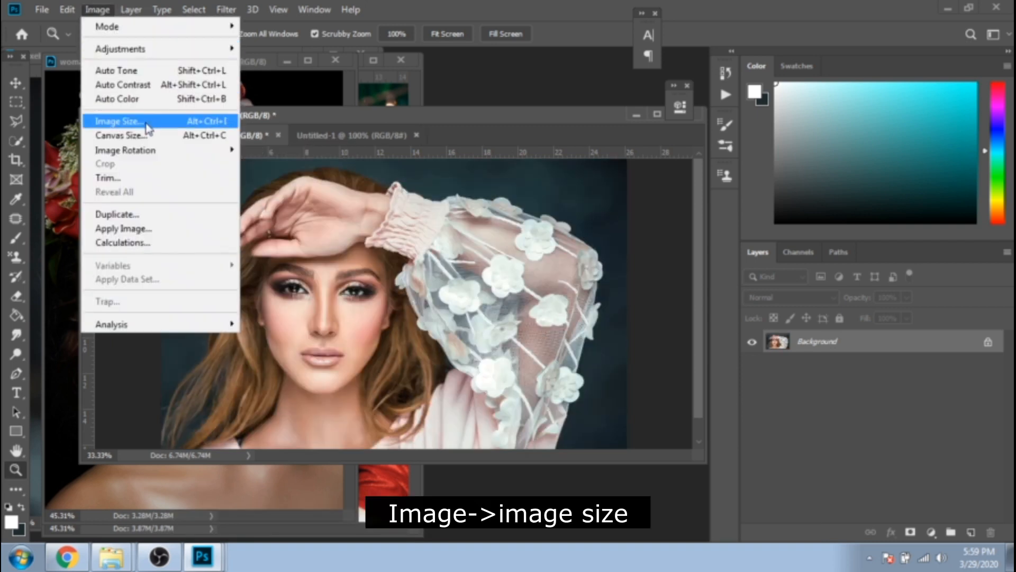
{"action": "left_click", "coordinate": [118, 121]}
{"action": "type", "text": "700"}
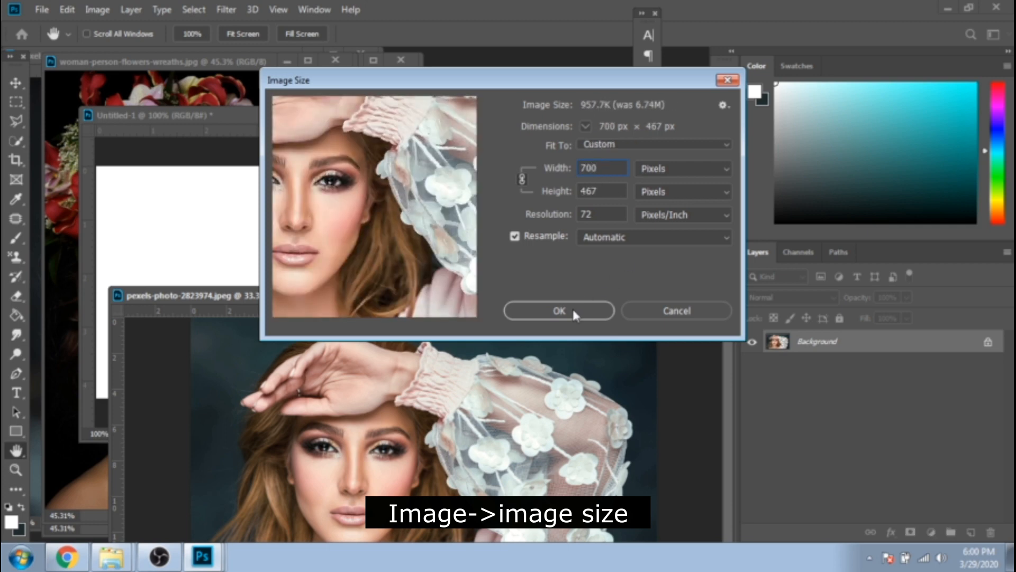
{"action": "left_click", "coordinate": [559, 311]}
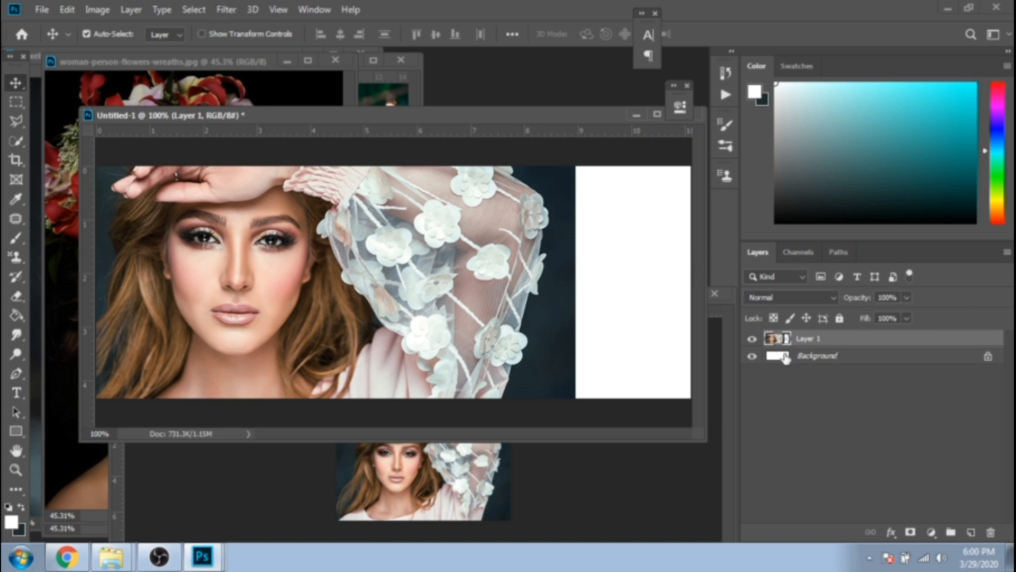
Lasso a diagonal triangle of the white Background and copy it to a new layer with Ctrl+J
{"action": "left_click", "coordinate": [16, 120]}
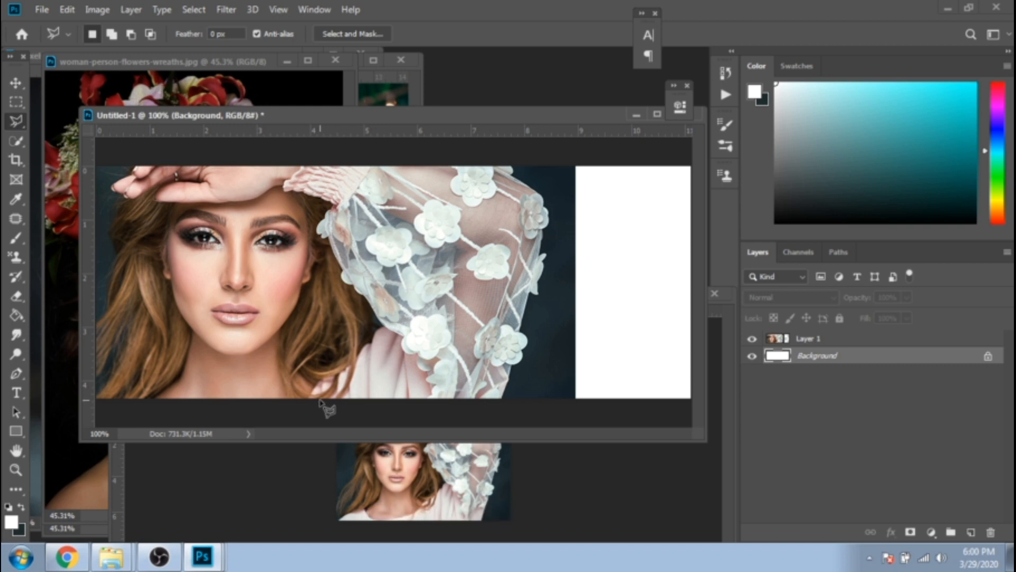
{"action": "mouse_move", "coordinate": [363, 407]}
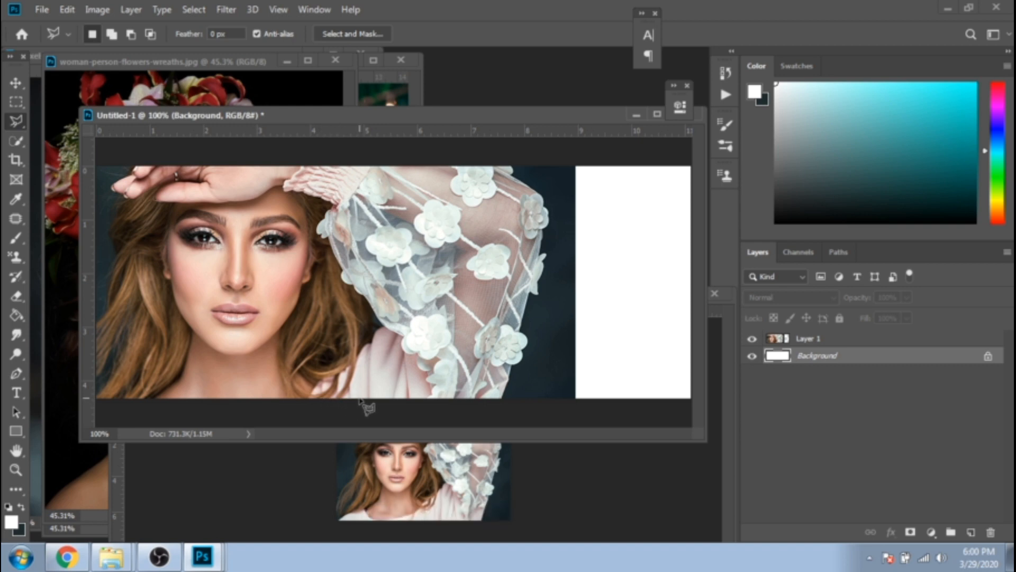
{"action": "left_click_drag", "start_coordinate": [365, 405], "coordinate": [628, 138]}
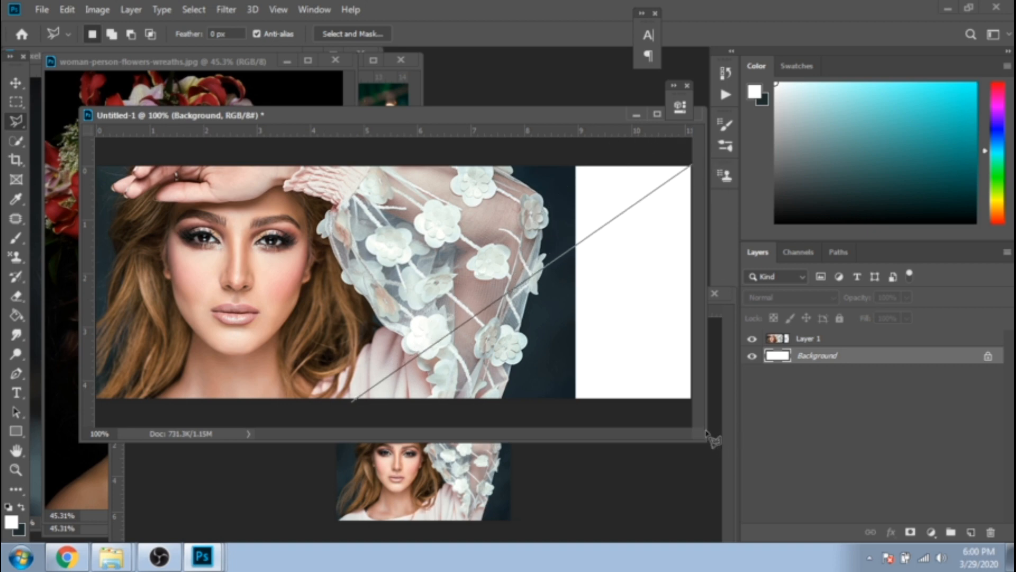
{"action": "key", "text": "ctrl+j"}
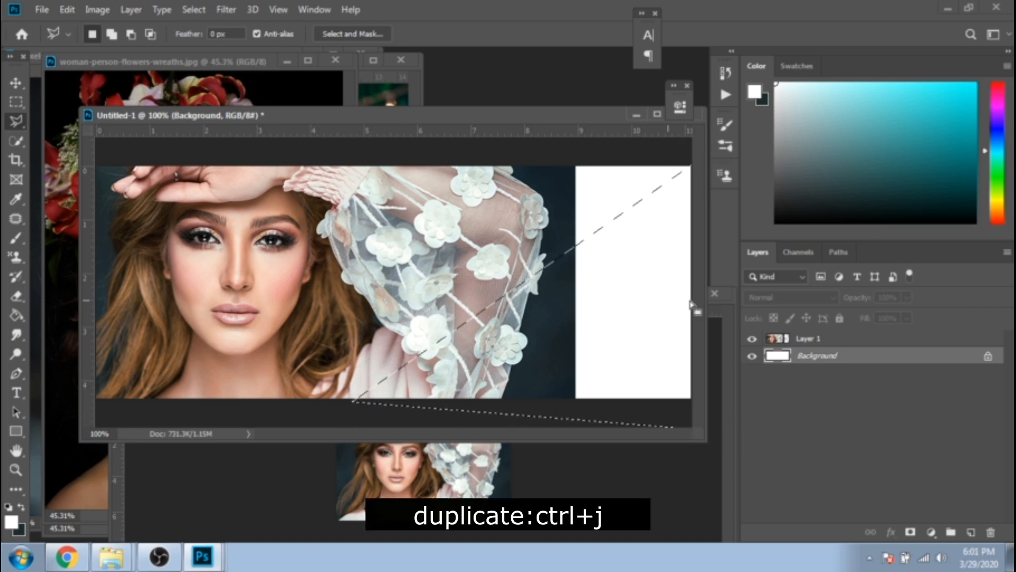
{"action": "key", "text": "ctrl+j"}
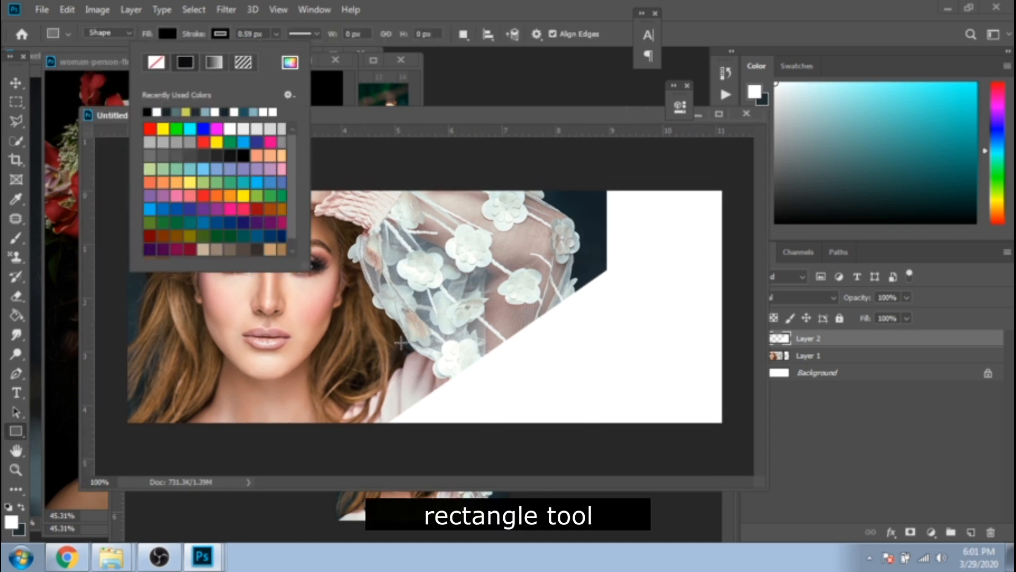
Draw black rectangles over the portrait, rotated 22.5° into a stepped band beneath the triangle
{"action": "left_click_drag", "start_coordinate": [389, 334], "coordinate": [489, 426]}
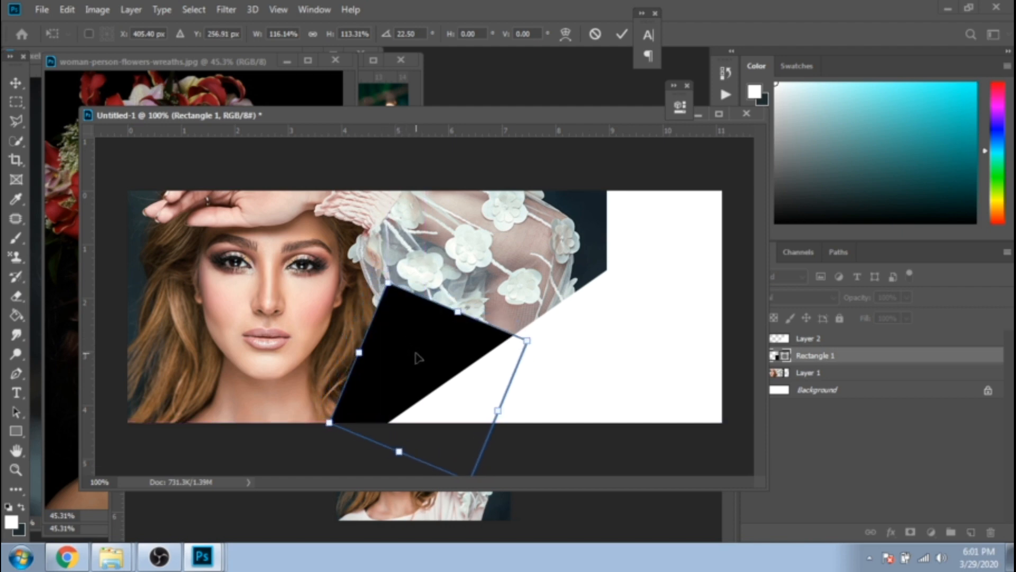
{"action": "key", "text": "ctrl+j"}
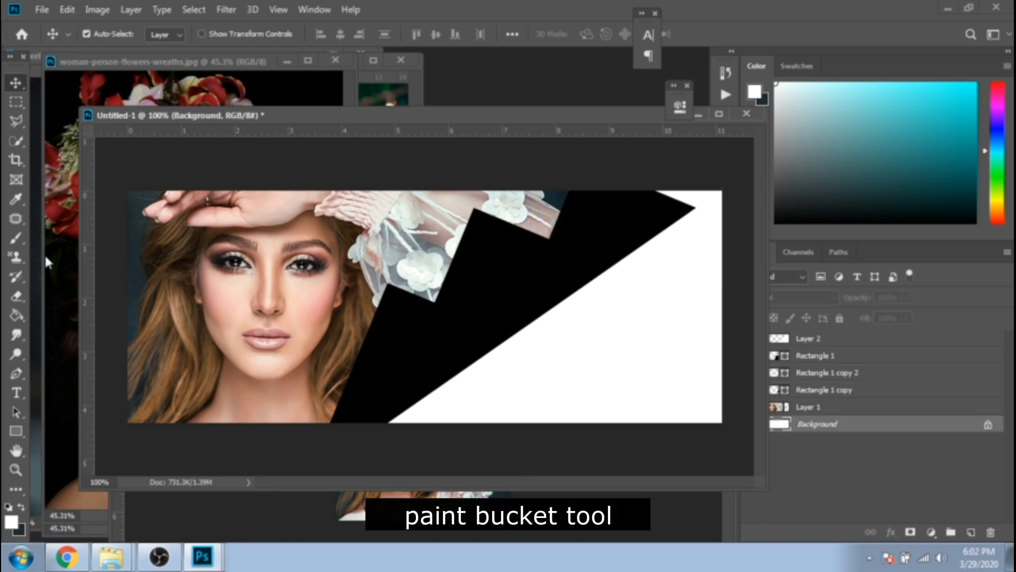
Use the Paint Bucket to fill the Background layer with the dark foreground colour
{"action": "left_click", "coordinate": [15, 316]}
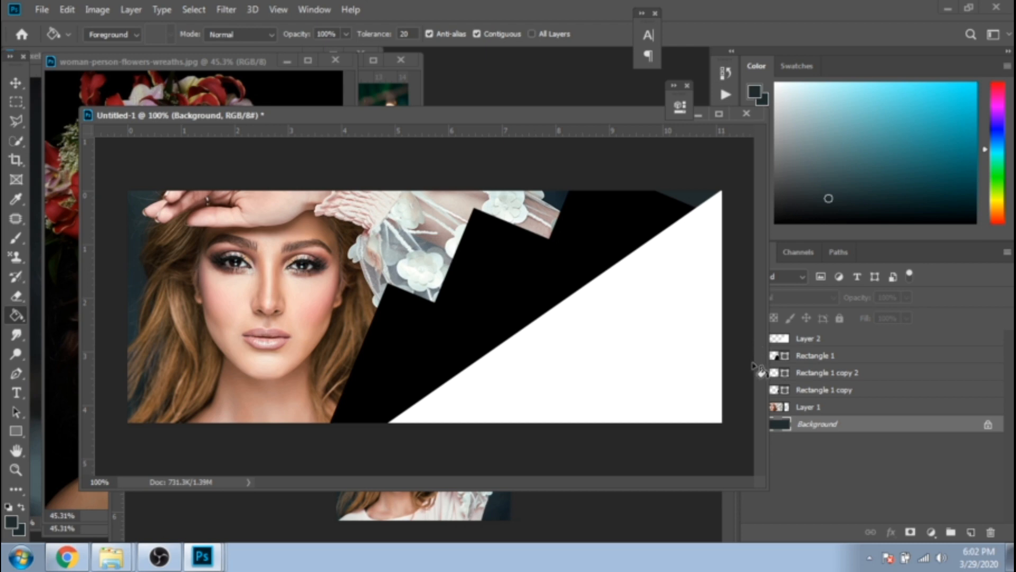
{"action": "left_click", "coordinate": [824, 389]}
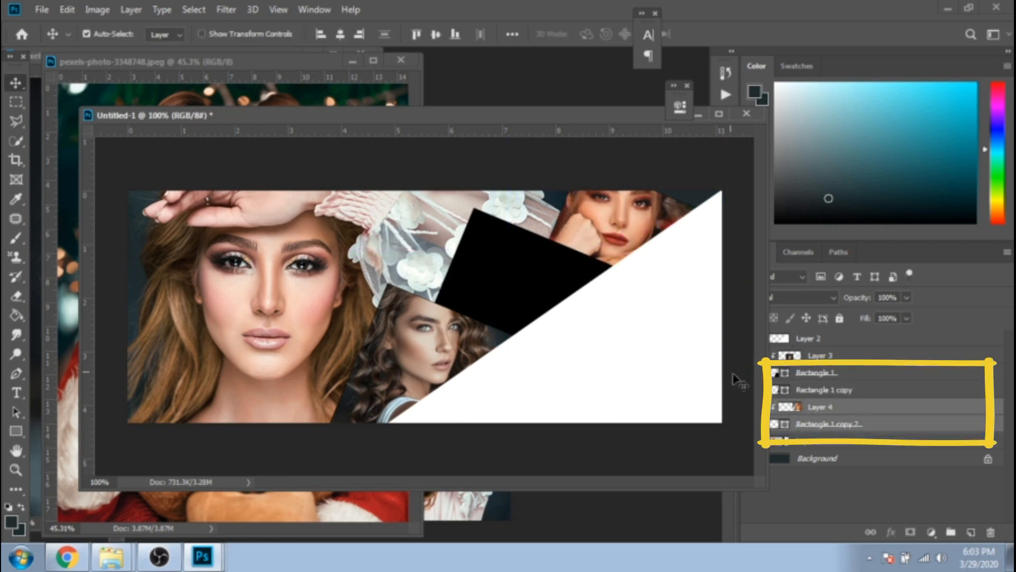
Clip the other models' photos into the angled rectangle layers using clipping masks
{"action": "left_click", "coordinate": [816, 372]}
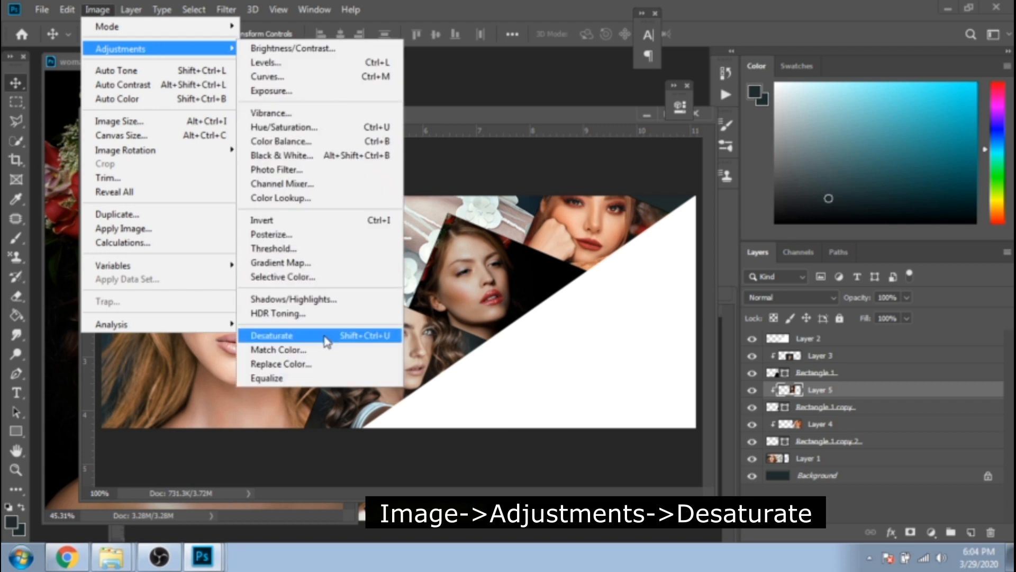
Desaturate the hand-on-face photo on Layer 3, then select the bottom-left photo layer
{"action": "left_click", "coordinate": [130, 10]}
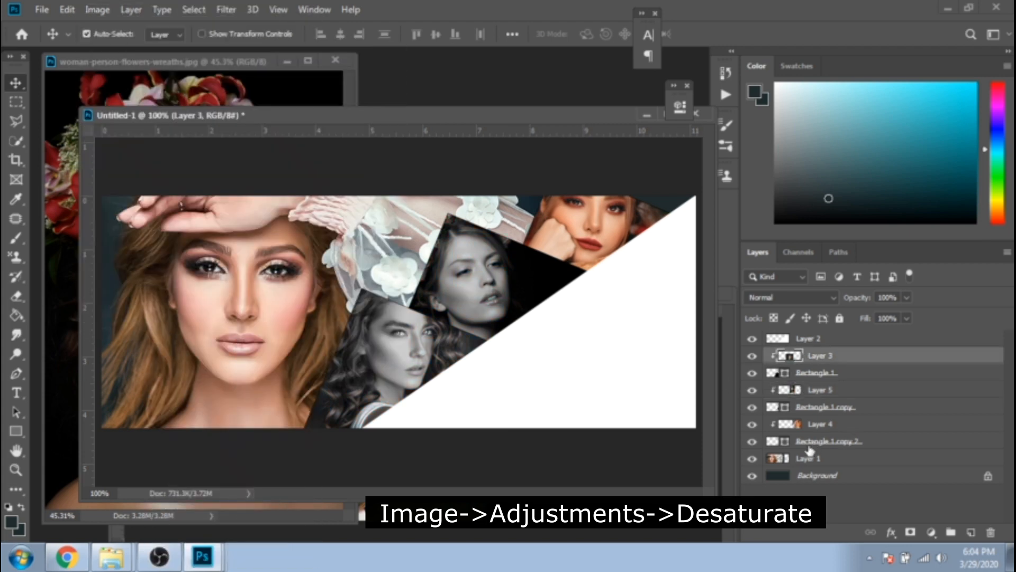
{"action": "left_click", "coordinate": [97, 10]}
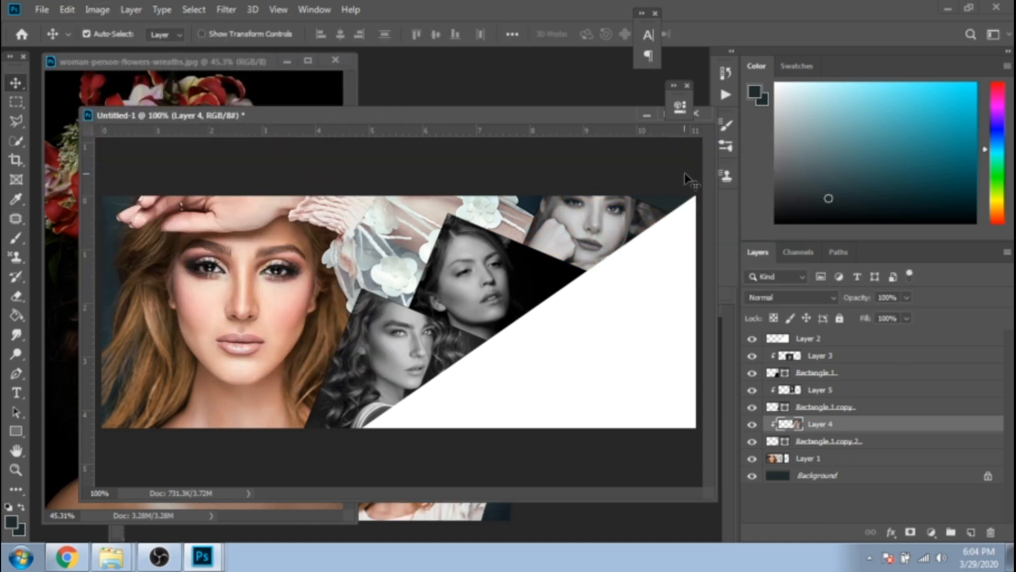
Select the triangle layer and choose a dark teal colour for its gradient fill
{"action": "left_click", "coordinate": [808, 338]}
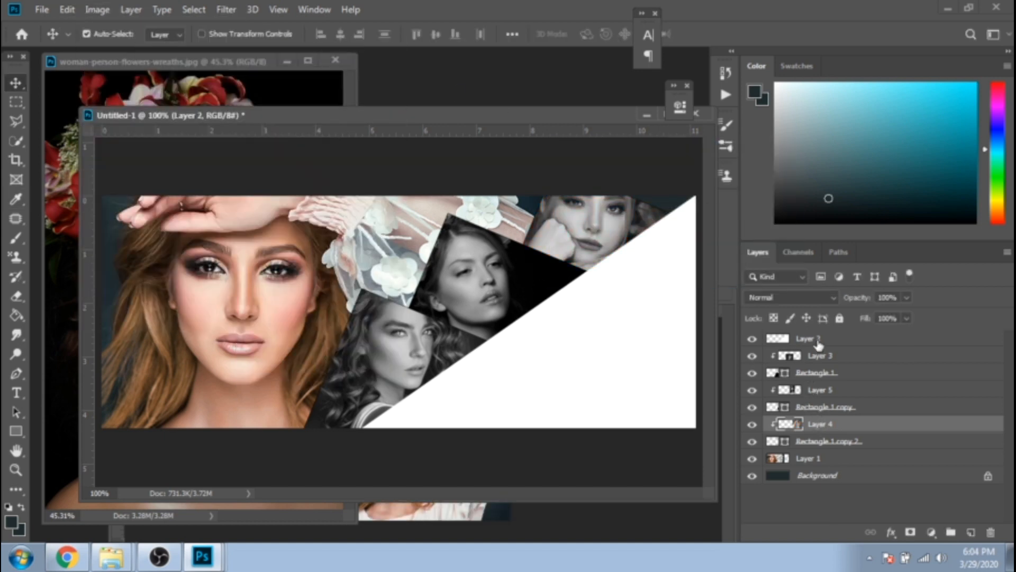
{"action": "left_click", "coordinate": [754, 90]}
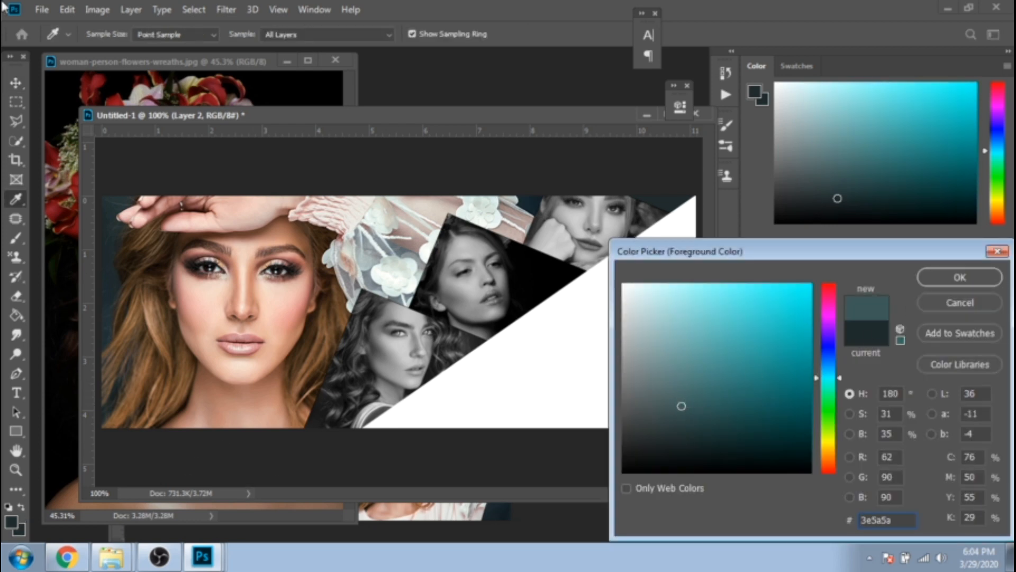
{"action": "left_click", "coordinate": [958, 277]}
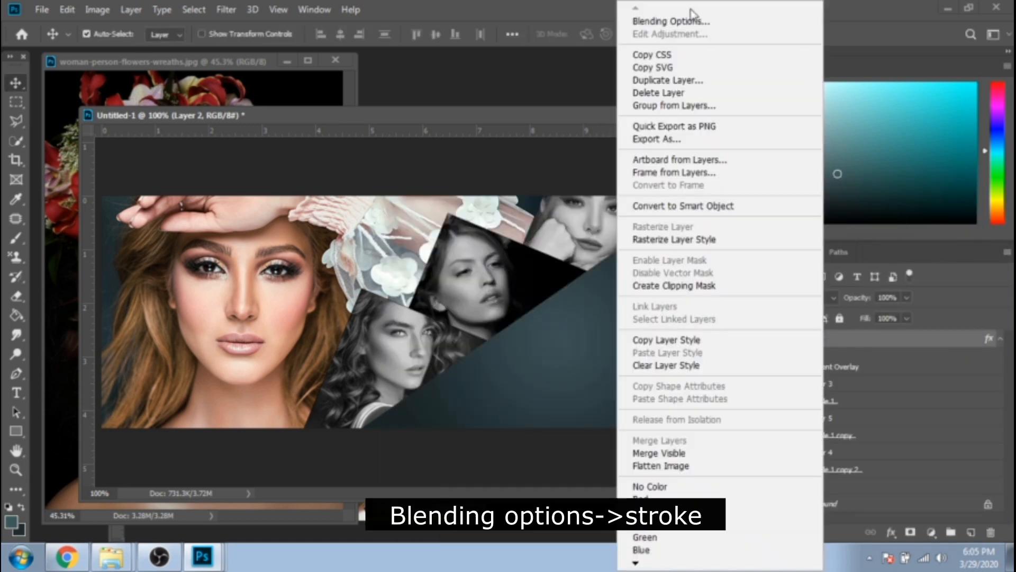
Give the triangle a 7 px white inside stroke, then adjust the middle photo's brightness/contrast
{"action": "left_click", "coordinate": [670, 20]}
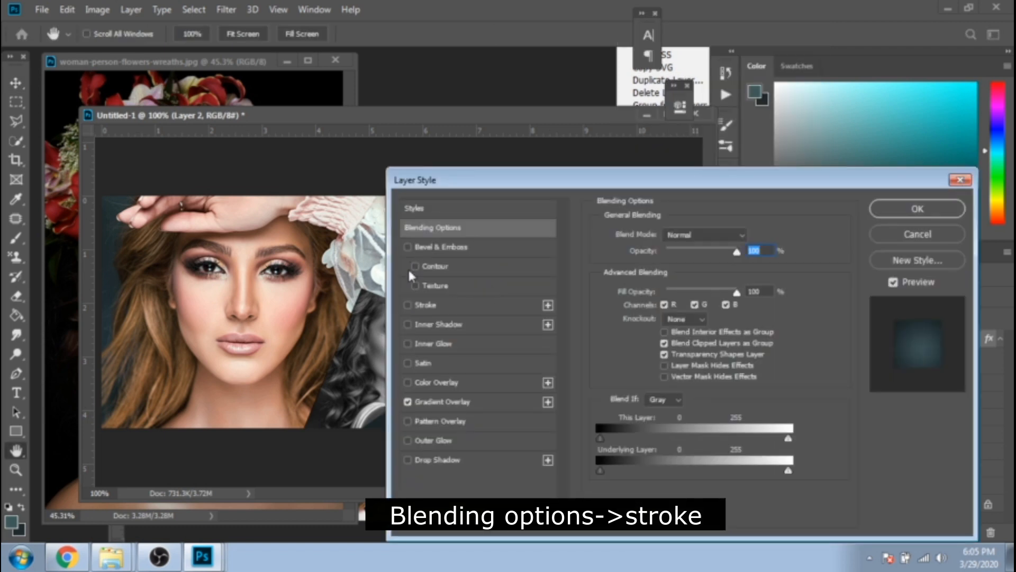
{"action": "left_click", "coordinate": [427, 305]}
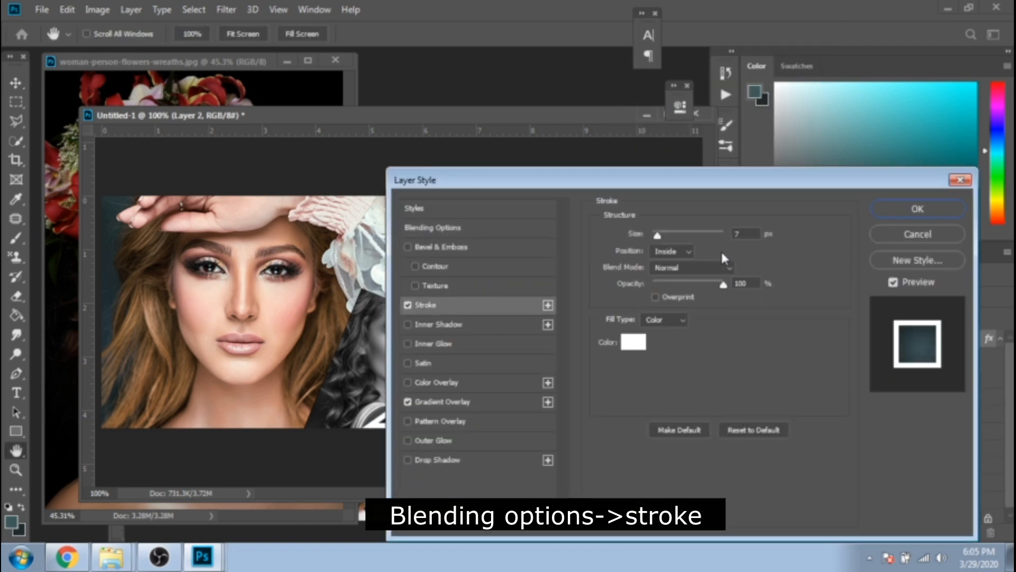
{"action": "left_click", "coordinate": [916, 209]}
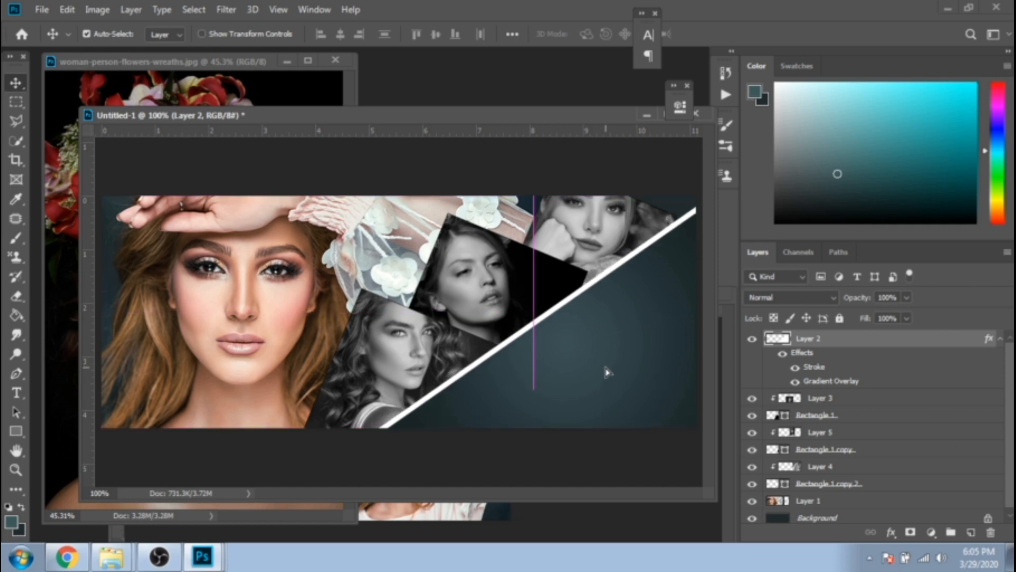
{"action": "left_click", "coordinate": [826, 448]}
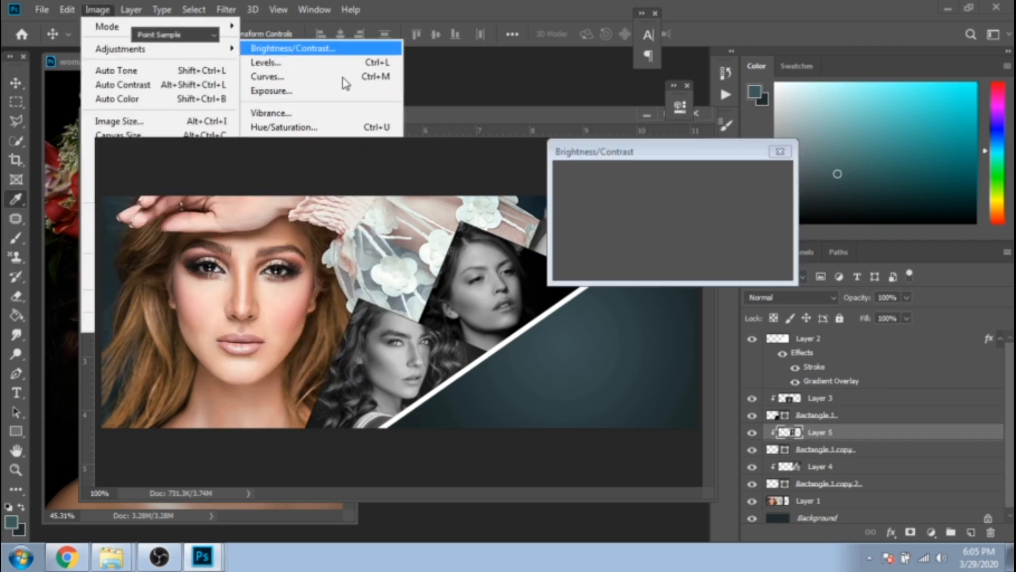
{"action": "left_click", "coordinate": [293, 48]}
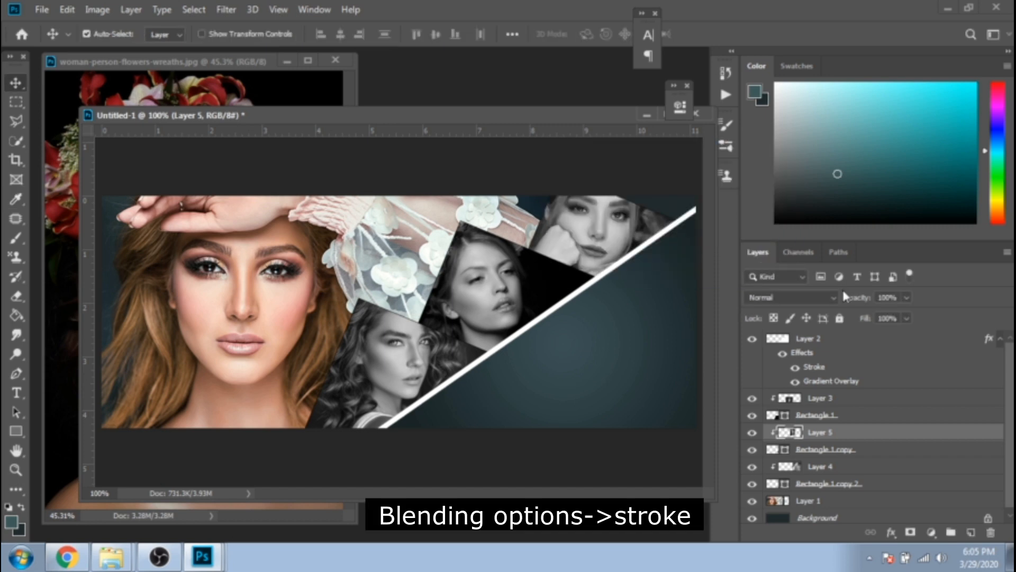
Add a 7 px white inside stroke to the Rectangle 1 frame through Blending Options
{"action": "right_click", "coordinate": [819, 432]}
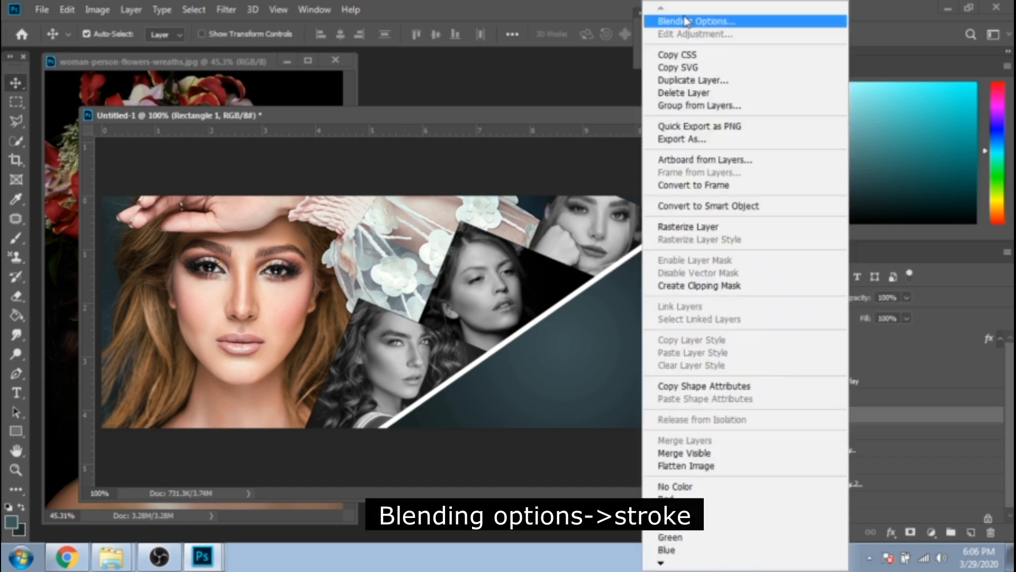
{"action": "left_click", "coordinate": [695, 21]}
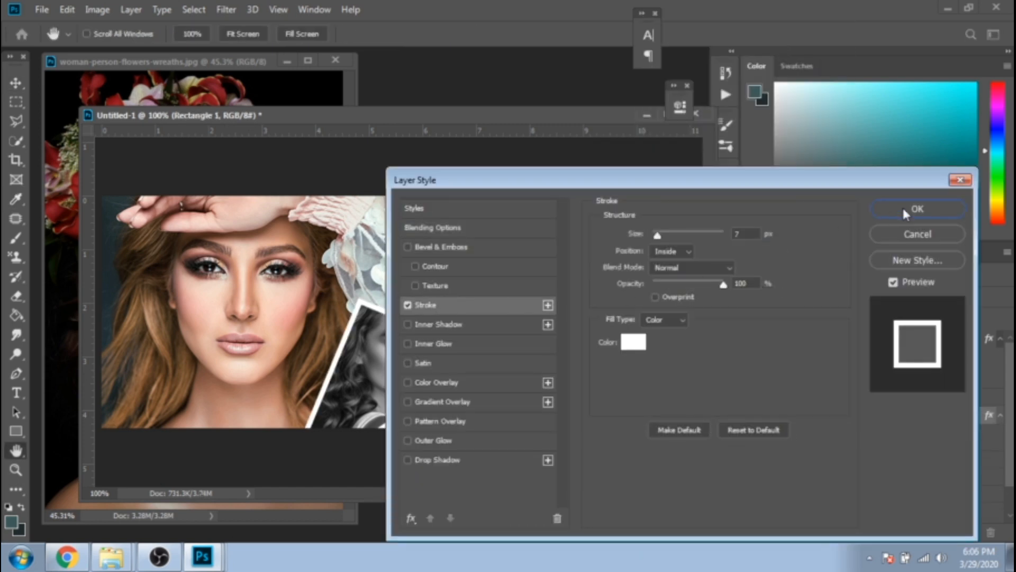
{"action": "left_click", "coordinate": [916, 209]}
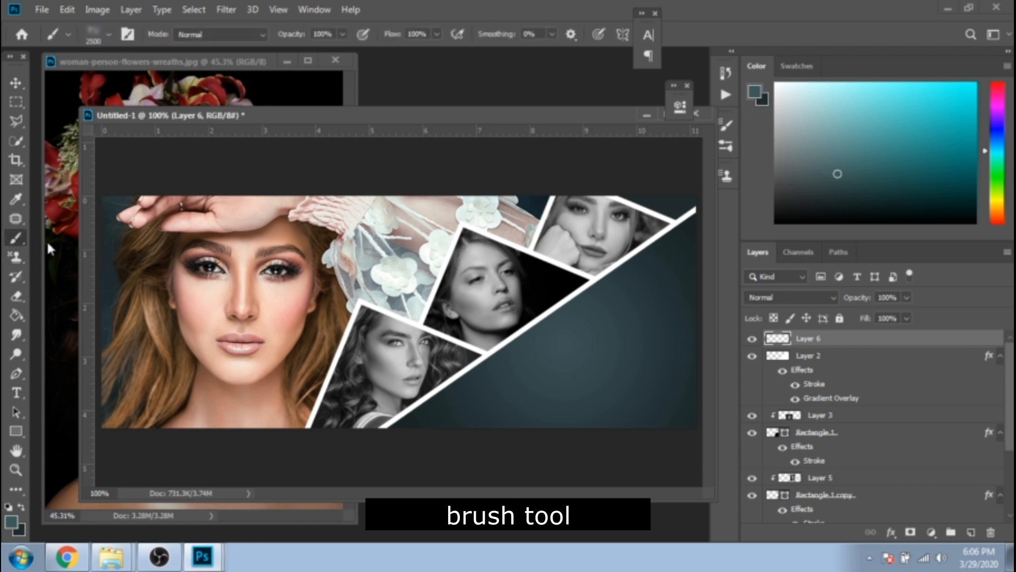
Add the 'Ruxandra RT Teodora, make-up artist' logo on the teal triangle and flatten the image
{"action": "left_click", "coordinate": [90, 34]}
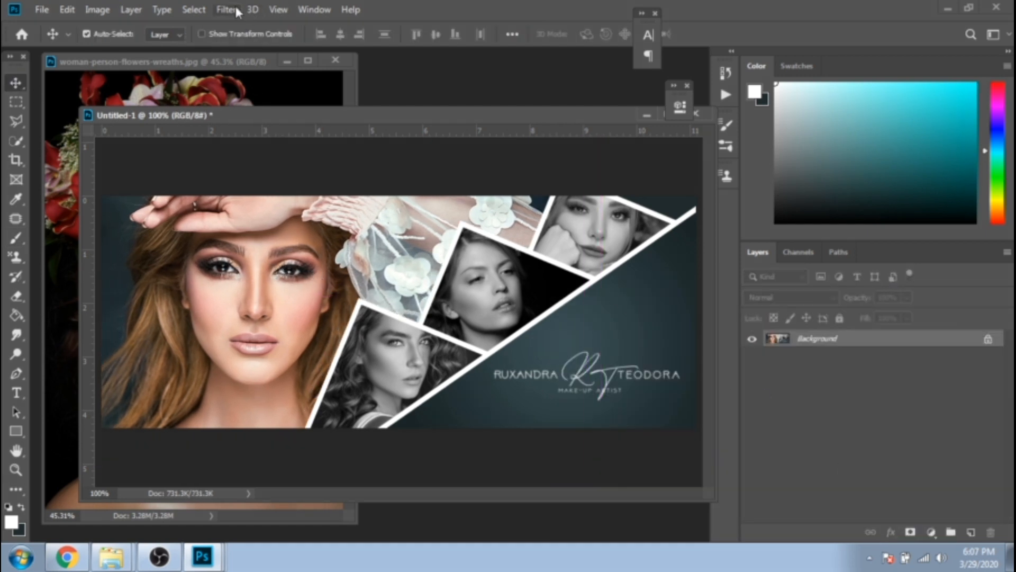
Apply the Sharpen Edges filter to the flattened cover image
{"action": "left_click", "coordinate": [226, 9]}
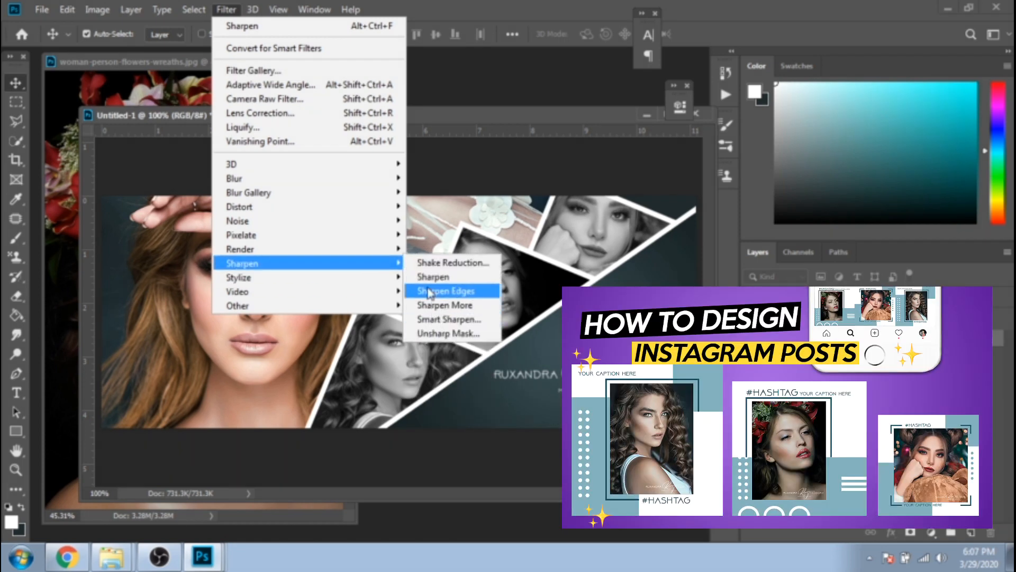
{"action": "left_click", "coordinate": [443, 291]}
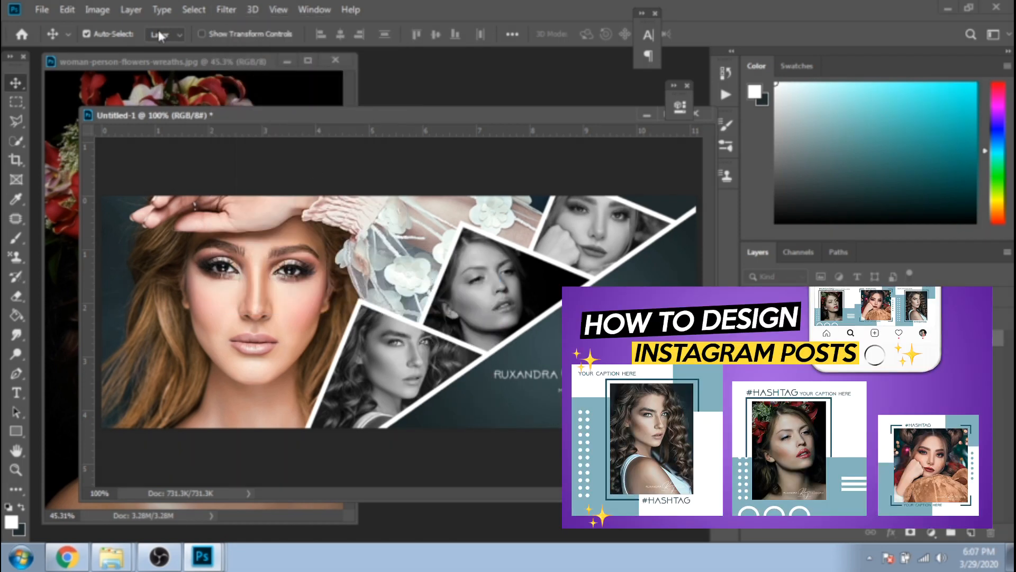